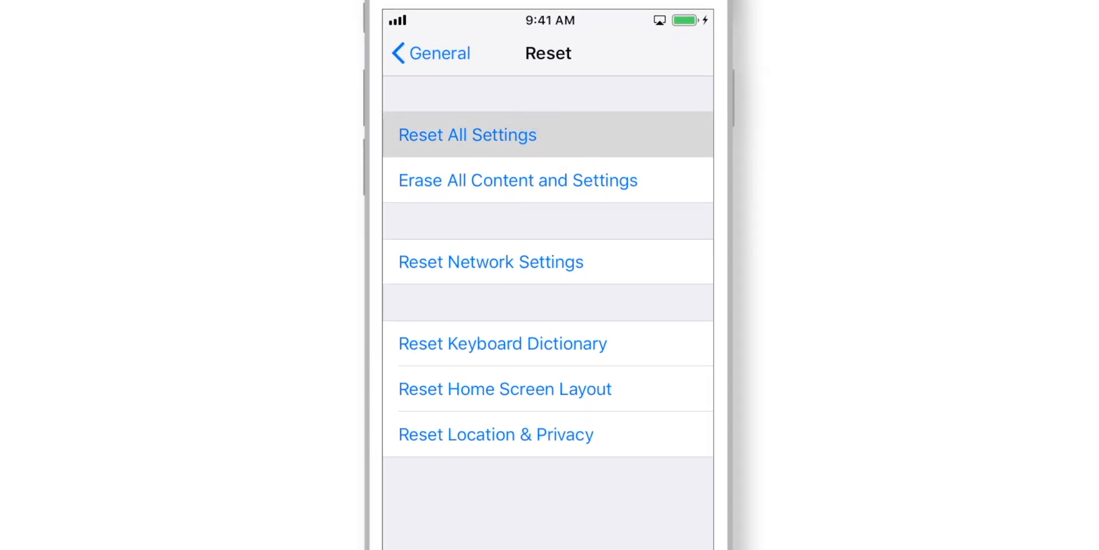
Navigate from General > Reset into Apple ID > iCloud > iCloud Backup, where automatic backup is on.
click(466, 135)
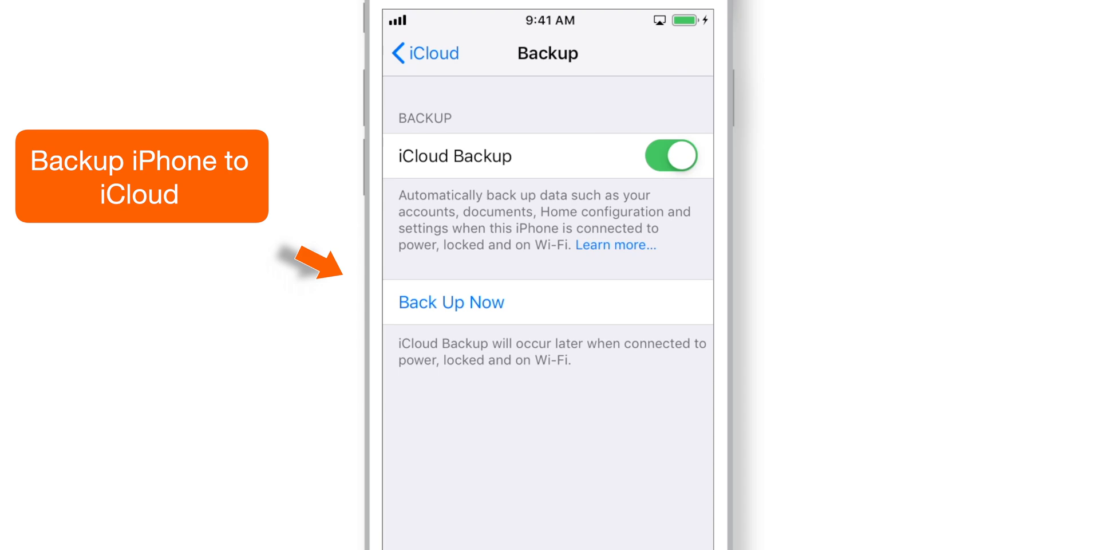
Start an iCloud backup now with Back Up Now and return to the iCloud list.
click(451, 303)
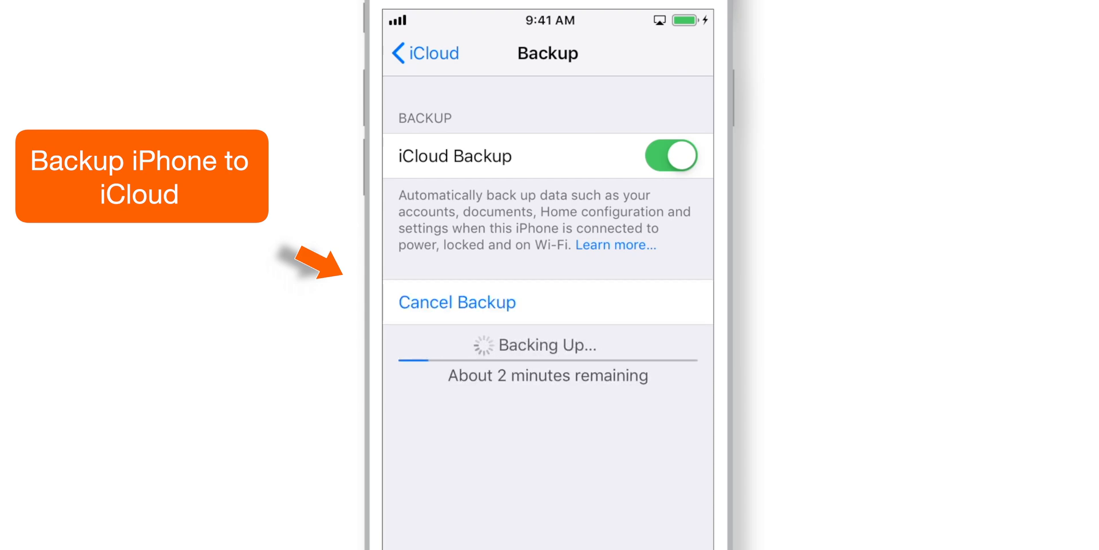
click(422, 54)
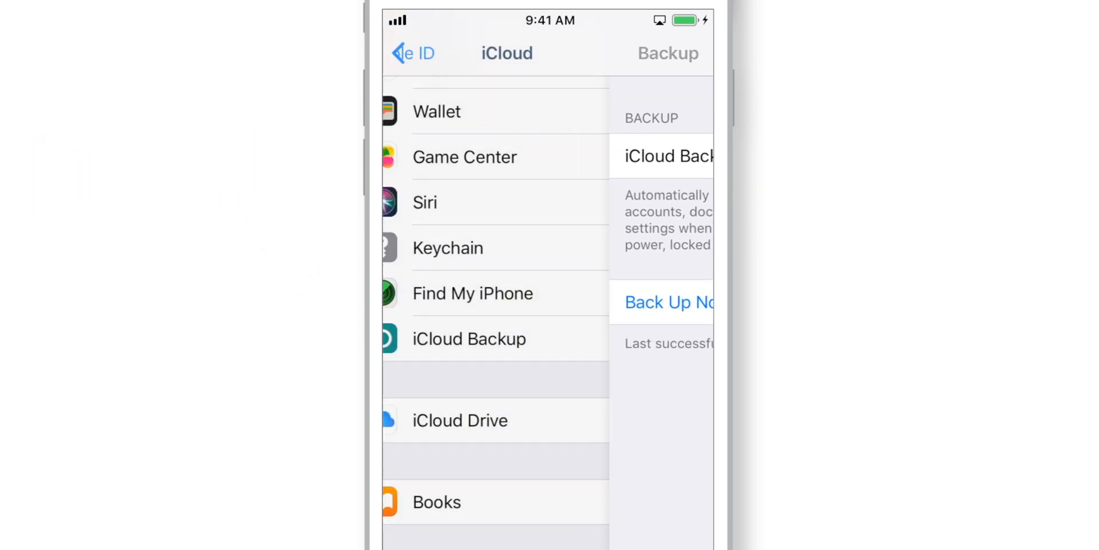
Turn off Find My iPhone, confirming with the Apple ID password.
click(472, 293)
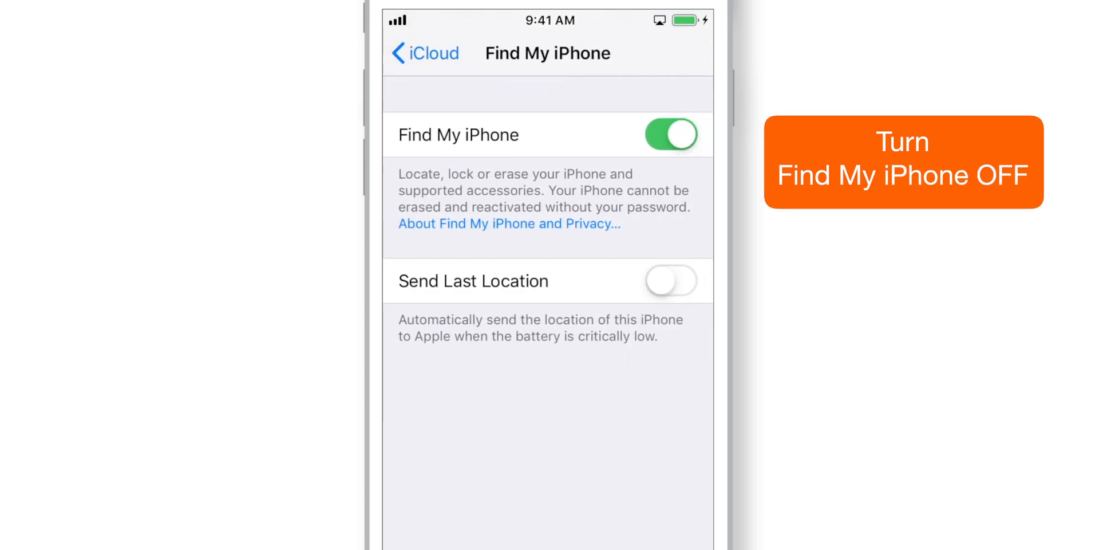
click(669, 134)
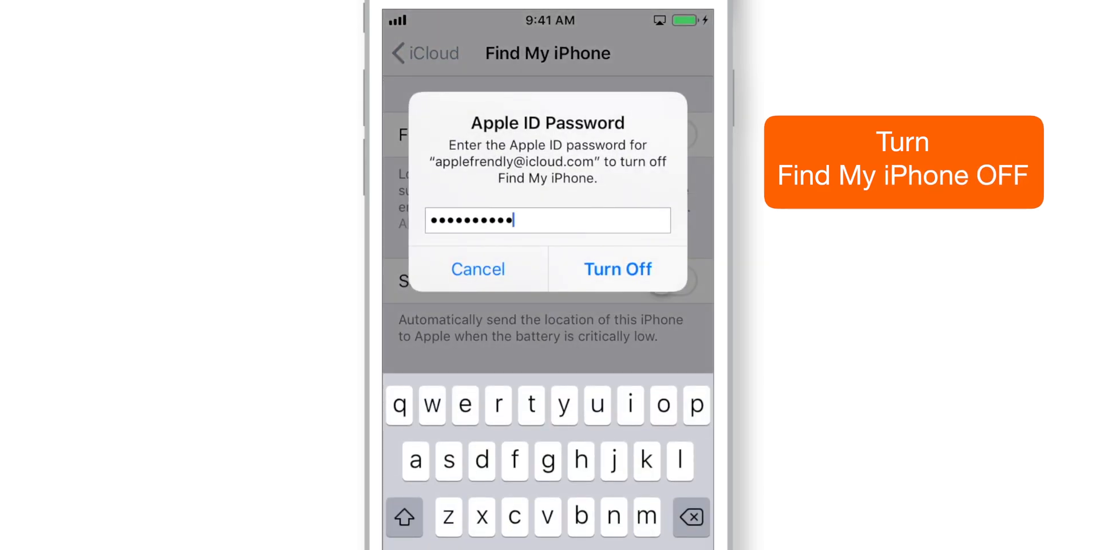
click(617, 268)
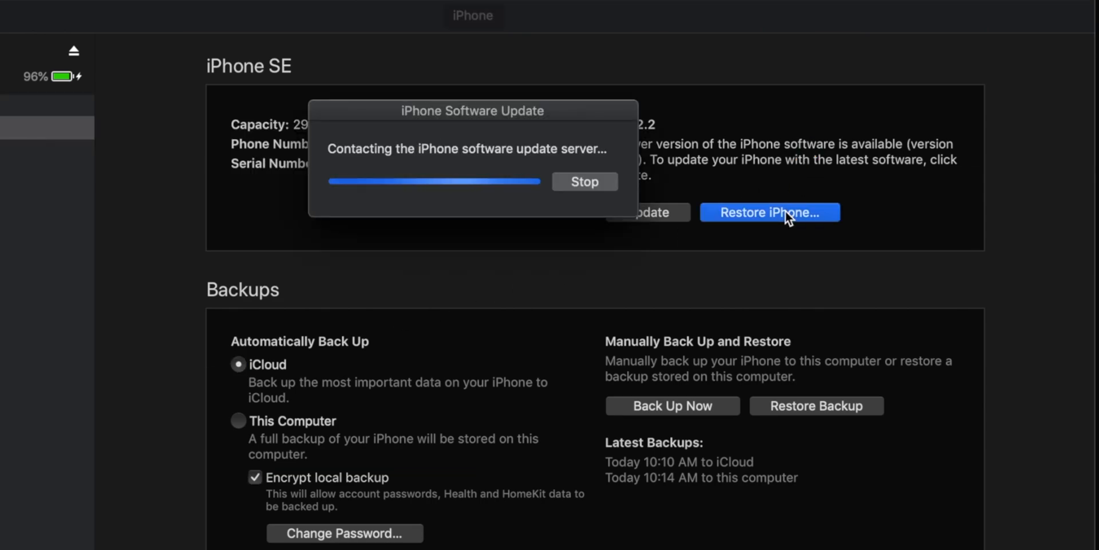
Restore the iPhone without a prior backup, choosing Restore and Update to iOS 12.3.1.
click(769, 213)
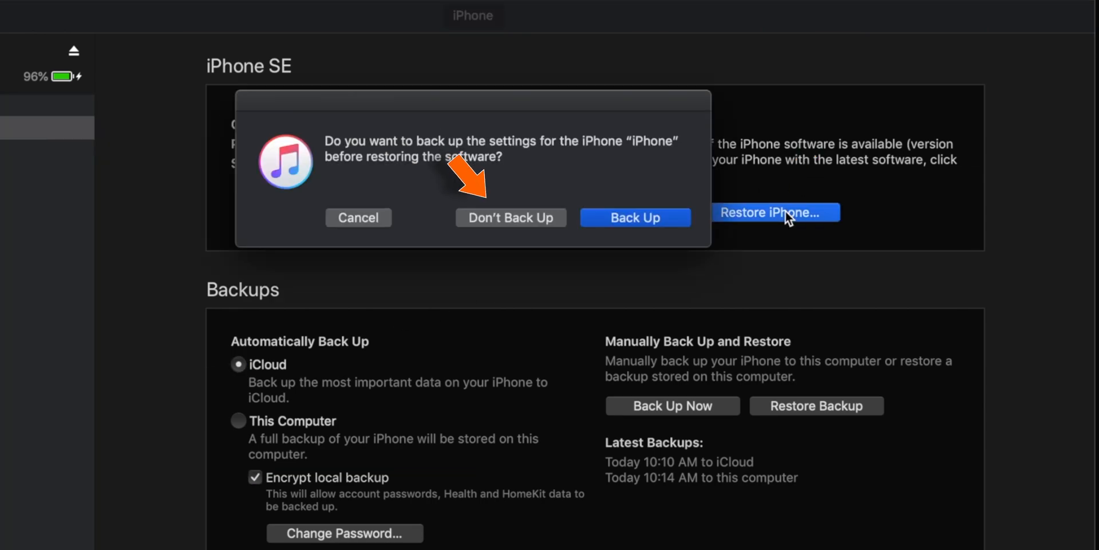
click(511, 218)
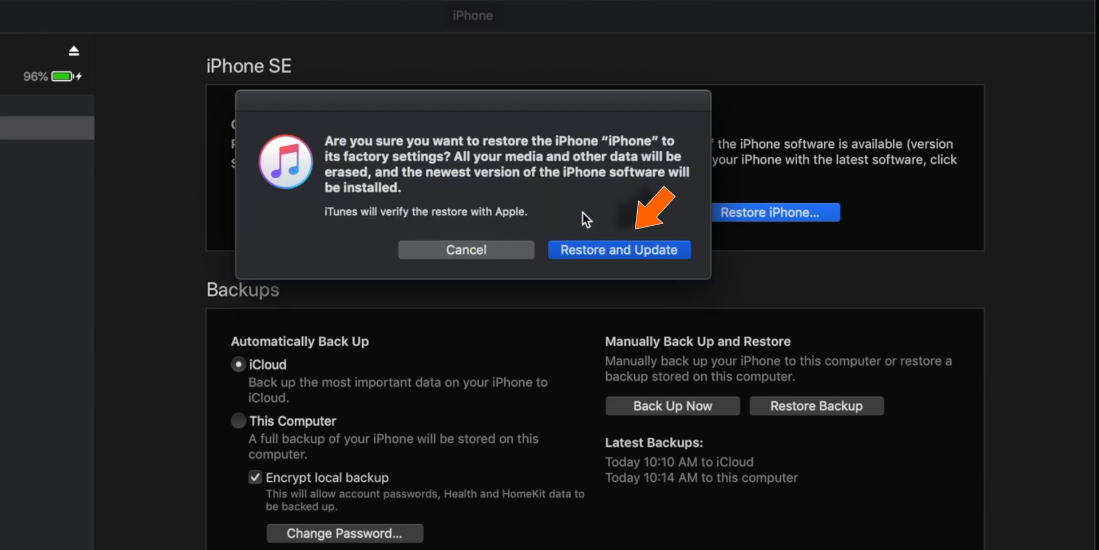
click(619, 249)
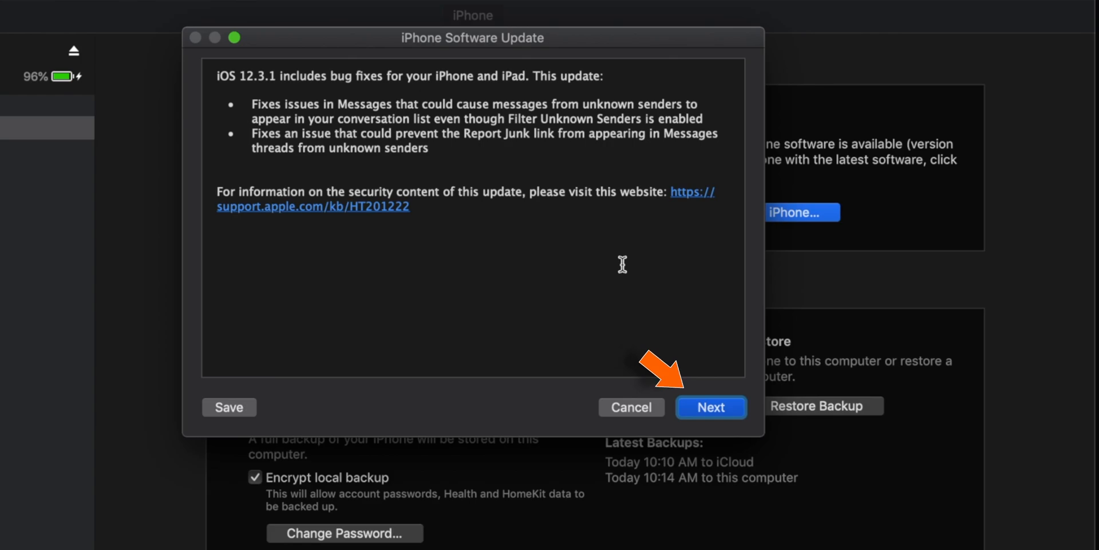
Move past the iOS 12.3.1 release notes and agree to the software license.
click(711, 406)
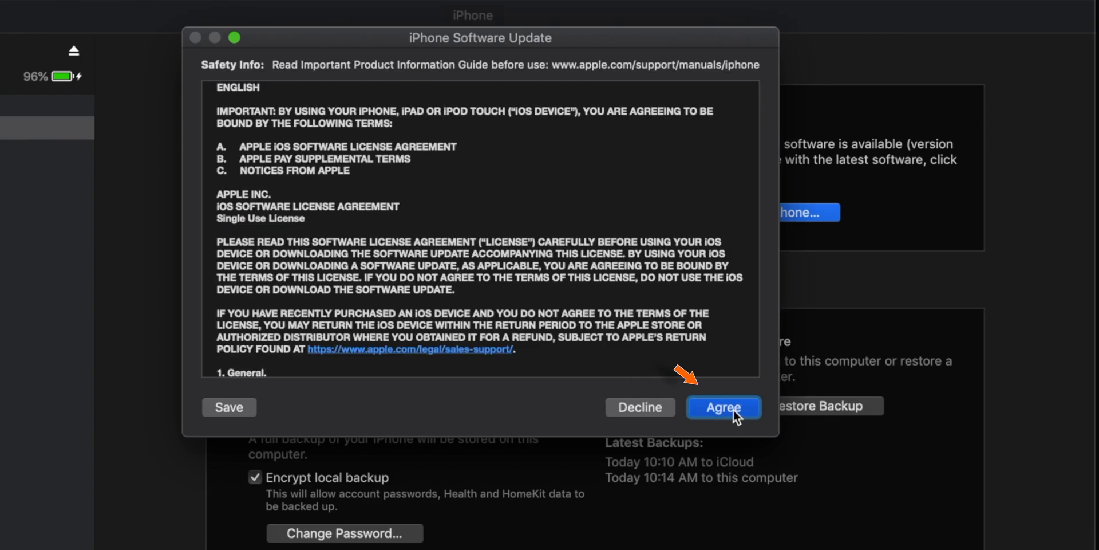
click(723, 407)
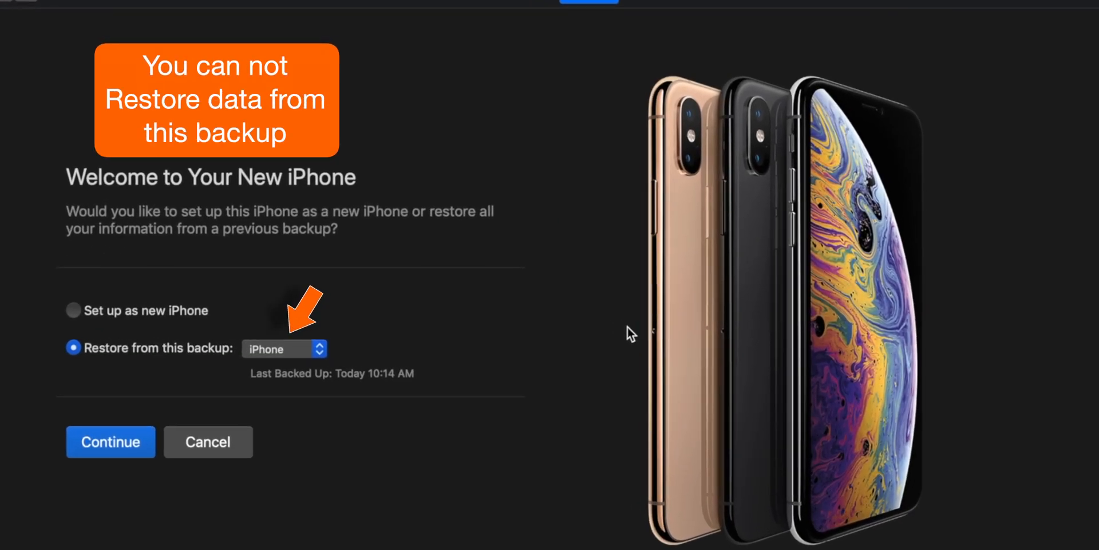
Choose Restore from this backup and continue, reaching the encrypted backup's Enter Password prompt.
click(109, 442)
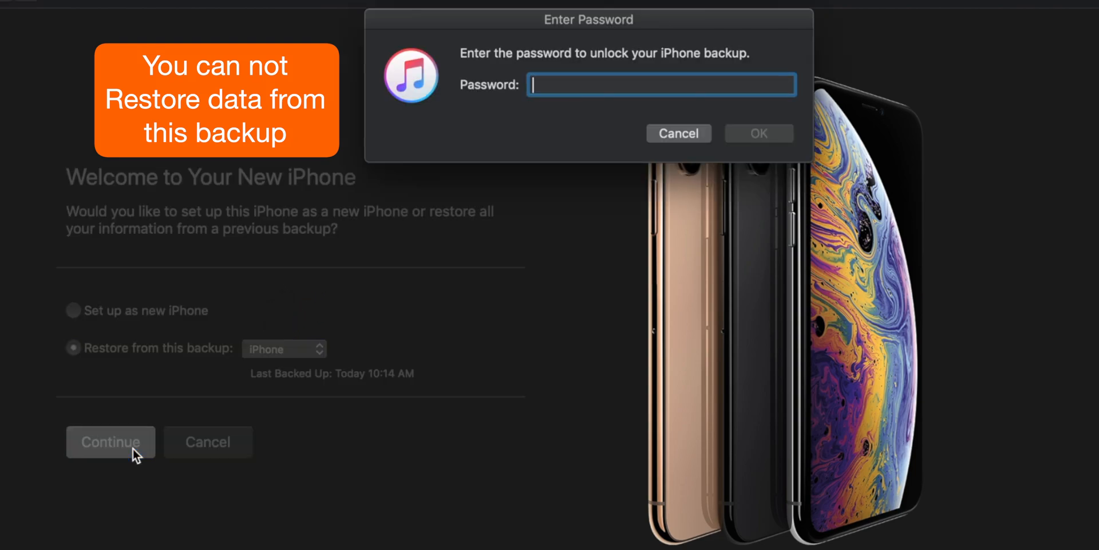
click(678, 133)
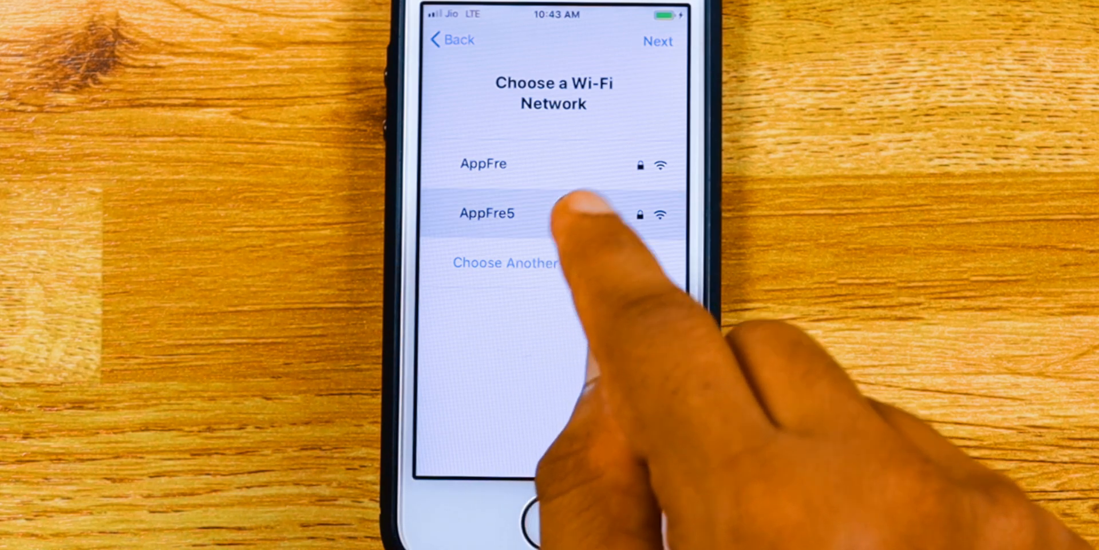
Join the AppFre5 Wi-Fi network and continue past the Data & Privacy notice.
click(486, 212)
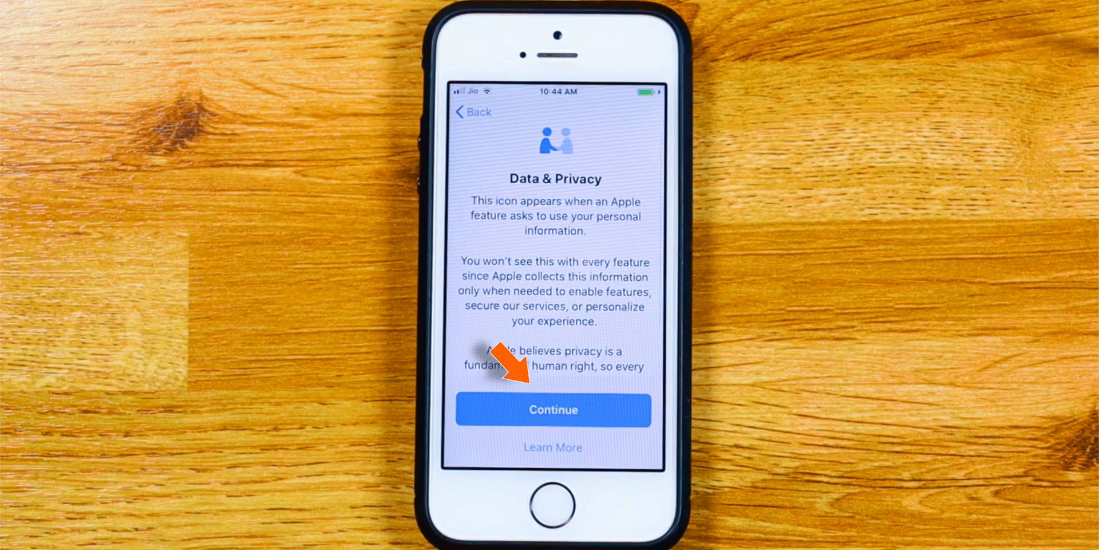
click(551, 410)
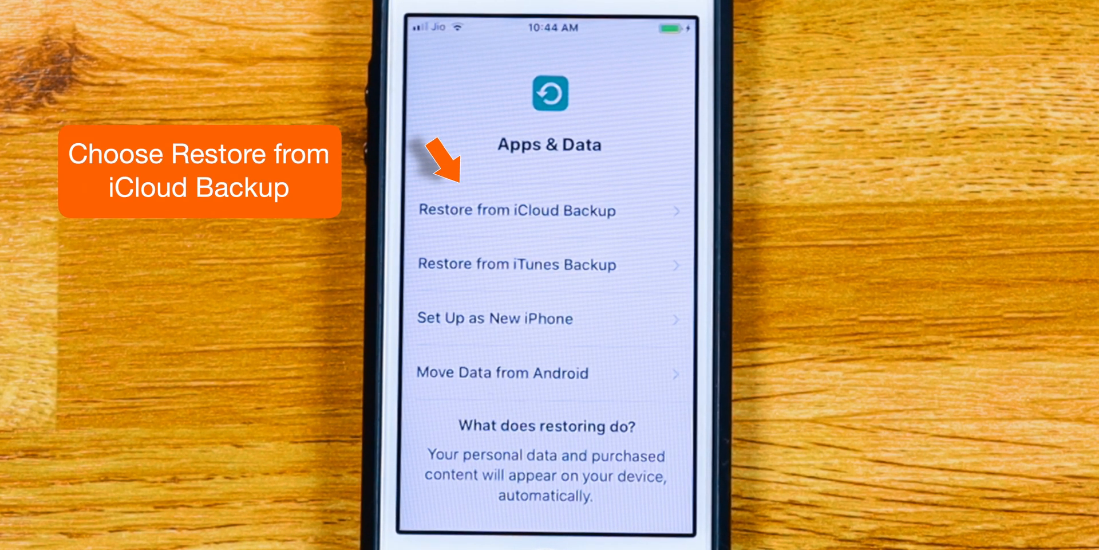
On Apps & Data choose Restore from iCloud Backup, reaching the Apple ID sign-in.
click(514, 210)
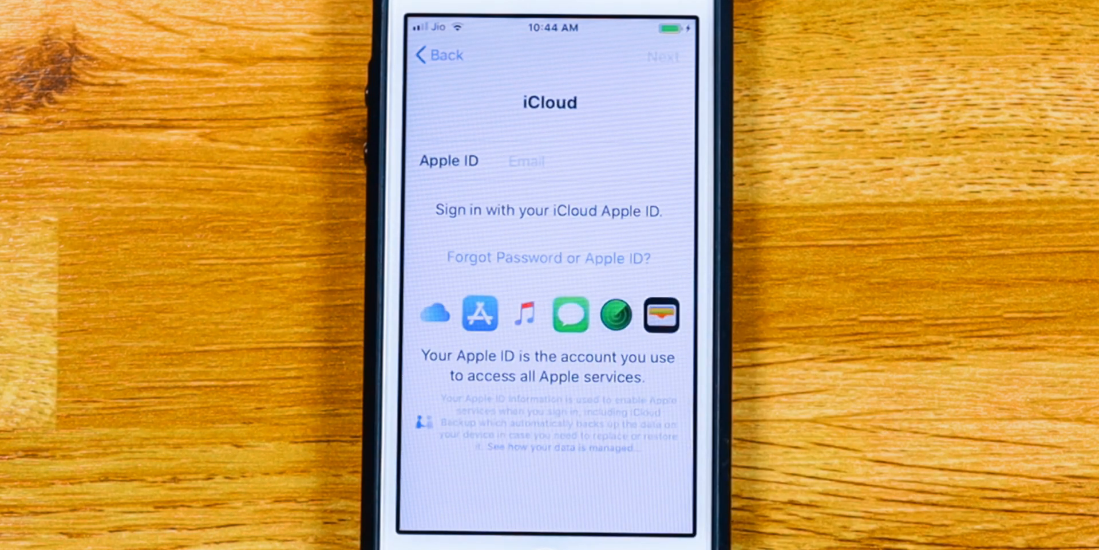